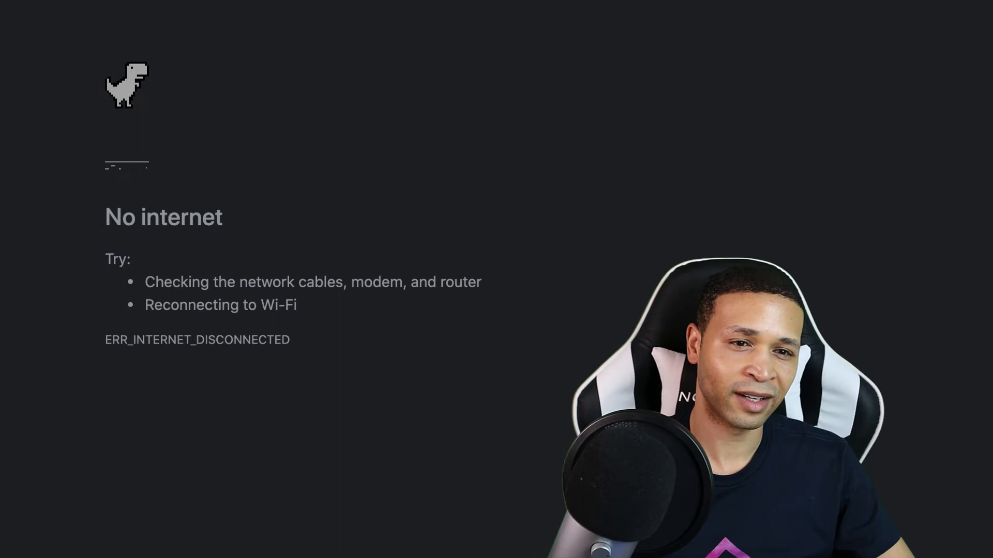
- Start the Dino game with Space, jump a cactus, and restart after the crash
{"action": "key", "text": "space"}
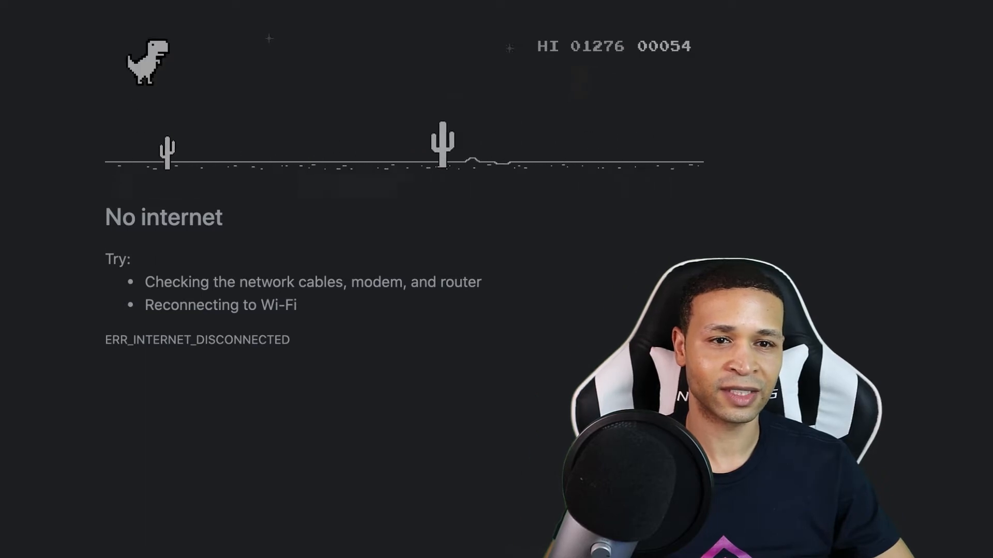
{"action": "key", "text": "space"}
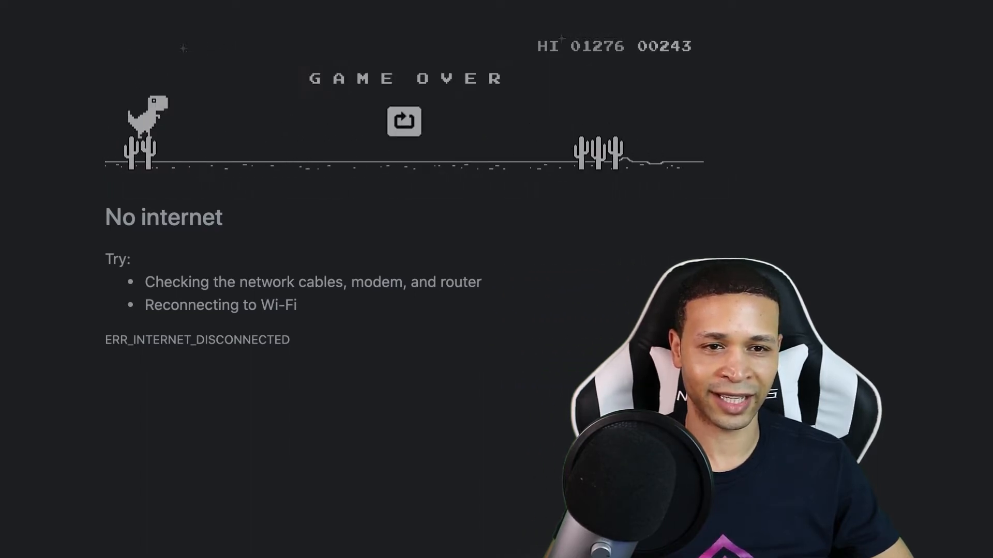
{"action": "left_click", "coordinate": [404, 121]}
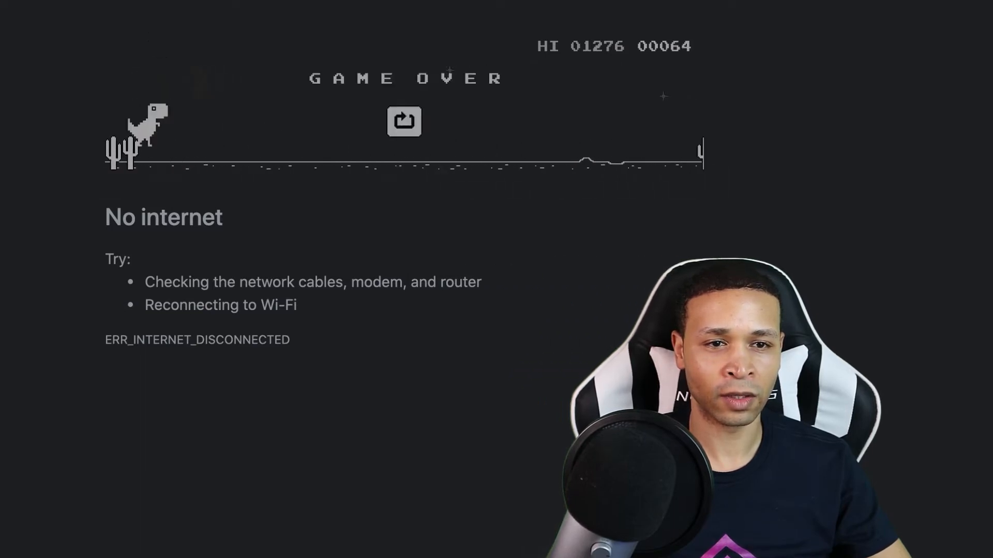
- Restart the game and jump once, ending the round at score 80
{"action": "left_click", "coordinate": [404, 121]}
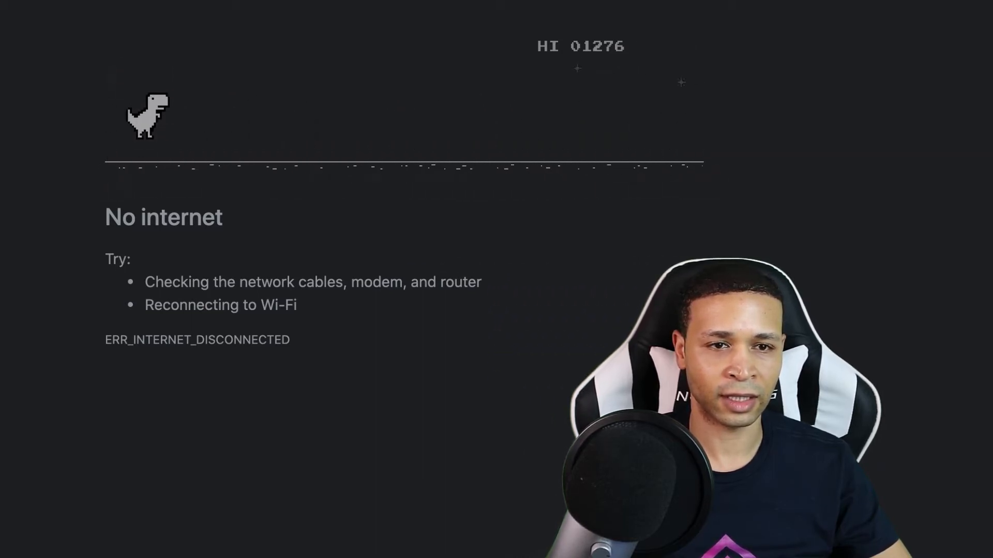
{"action": "key", "text": "space"}
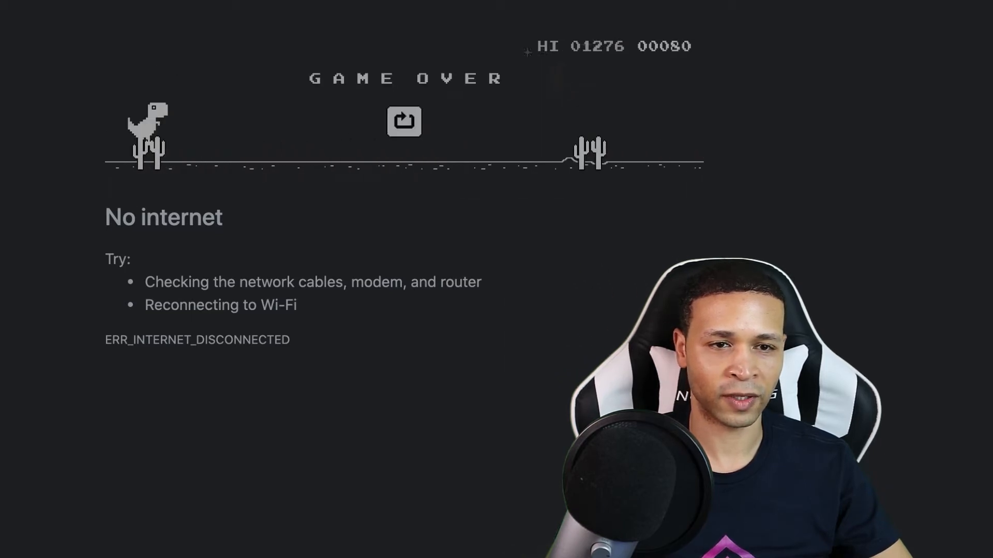
- Restart and jump over four cactus groups, reaching 264 before game over
{"action": "left_click", "coordinate": [404, 121]}
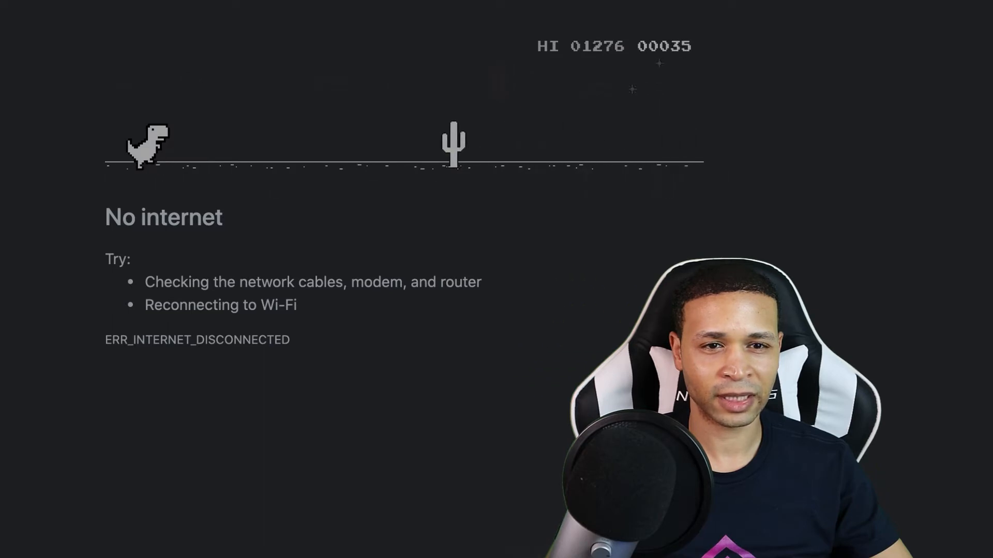
{"action": "key", "text": "space"}
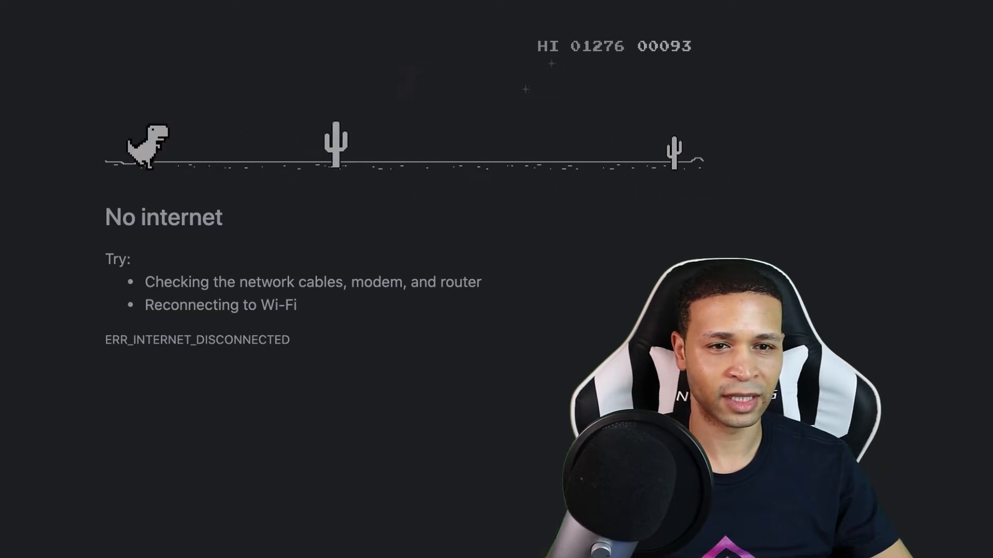
{"action": "key", "text": "space"}
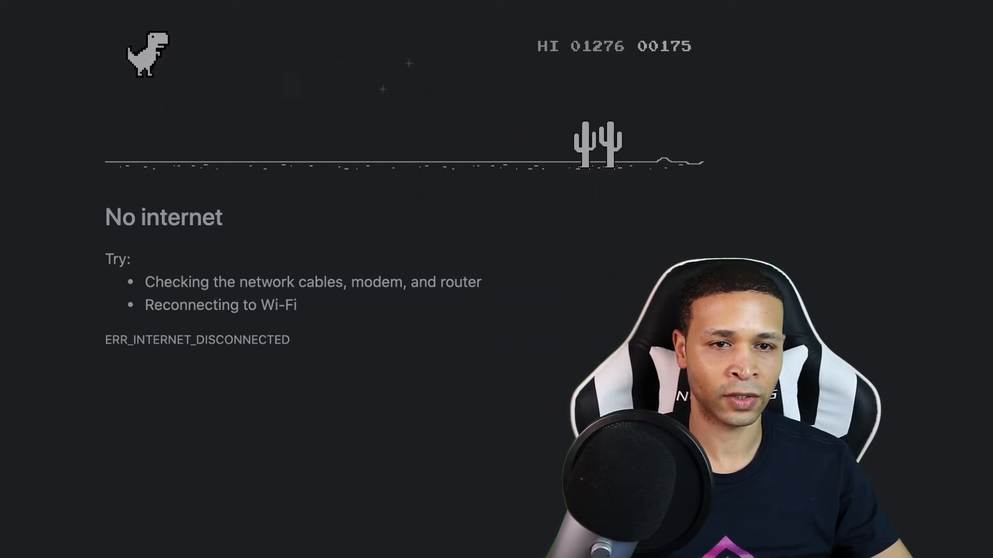
{"action": "key", "text": "space"}
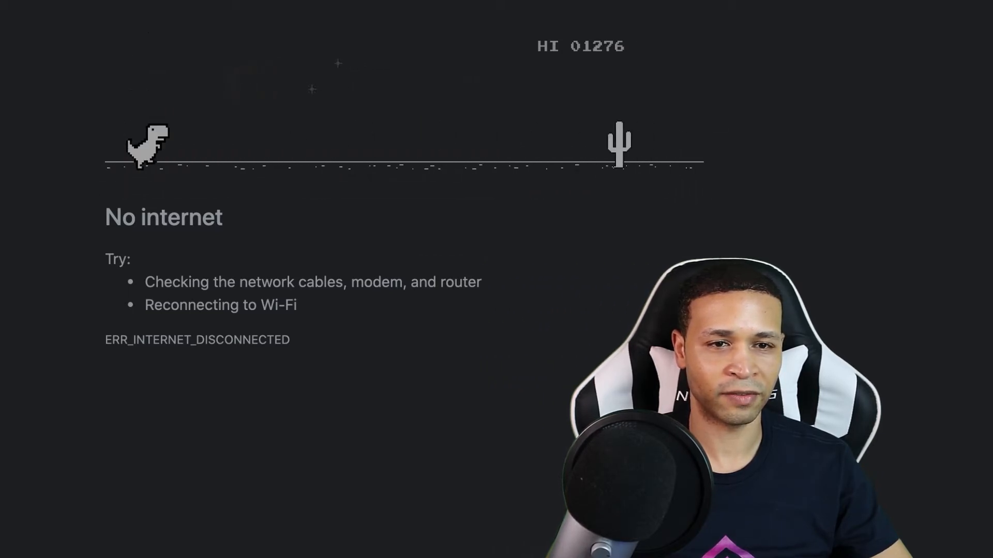
{"action": "key", "text": "space"}
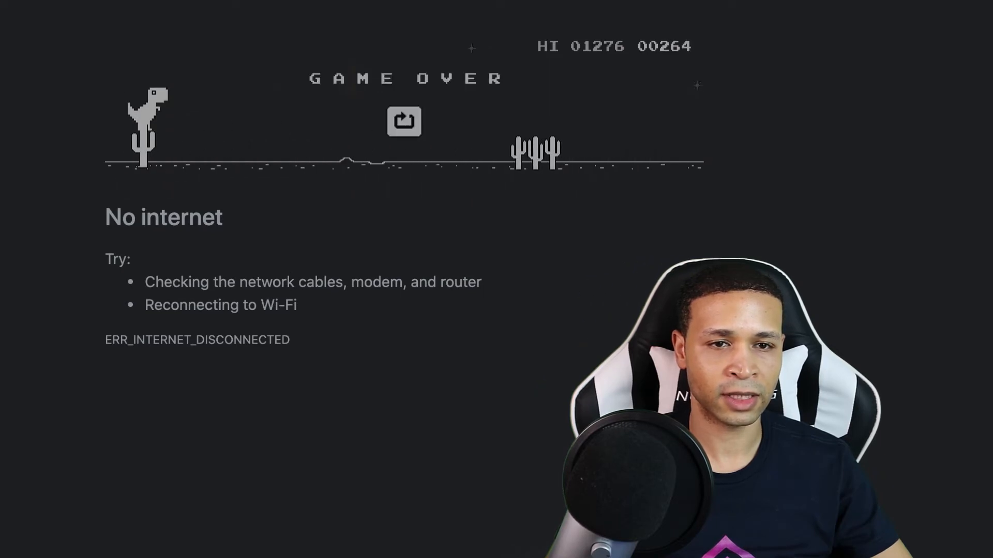
- Restart and clear four cactus clusters, scoring 580 before crashing
{"action": "left_click", "coordinate": [403, 121]}
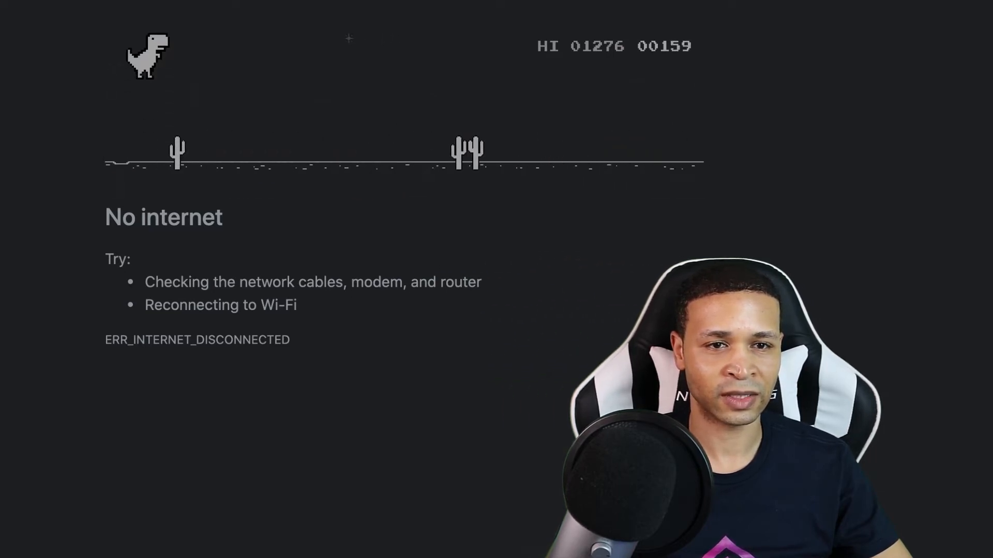
{"action": "key", "text": "space"}
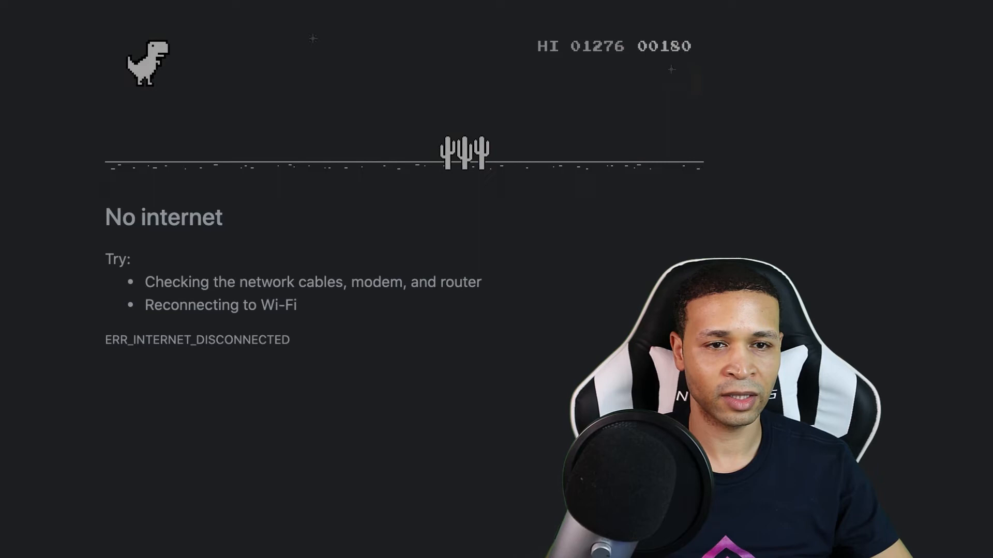
{"action": "key", "text": "space"}
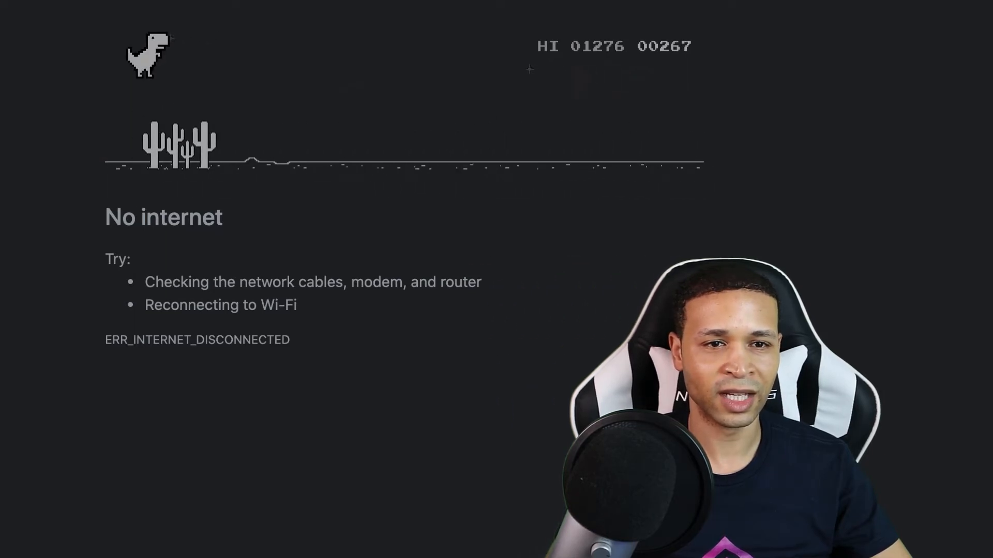
{"action": "key", "text": "space"}
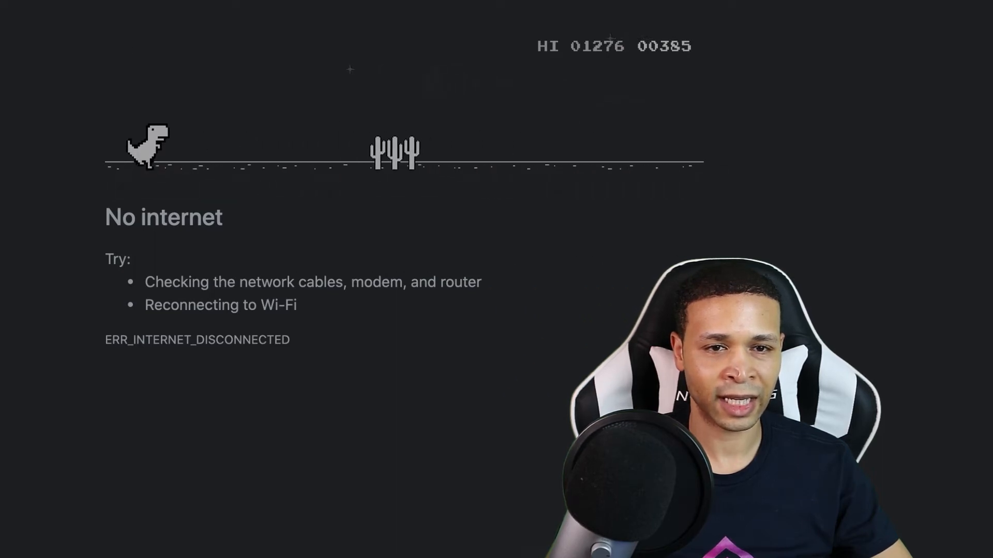
{"action": "key", "text": "space"}
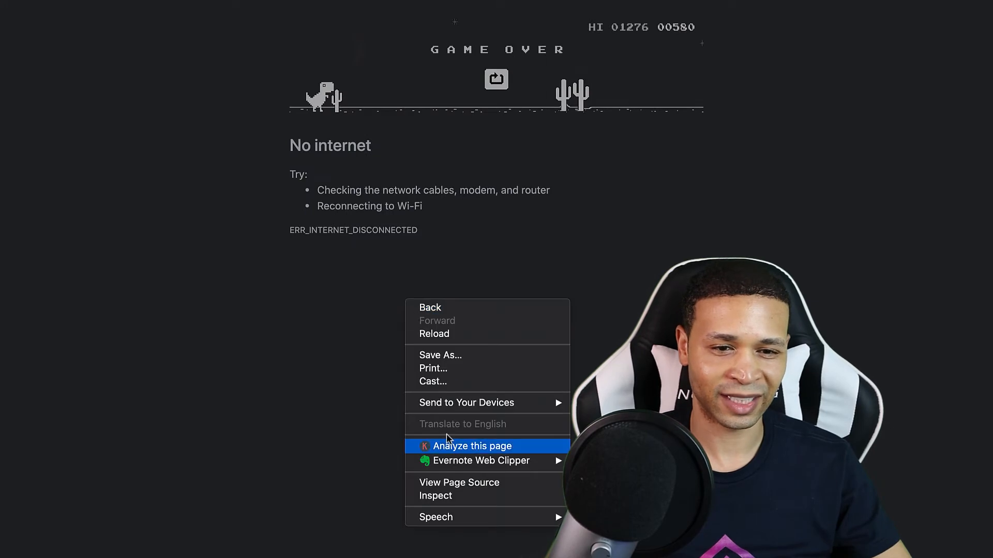
{"action": "mouse_move", "coordinate": [435, 496]}
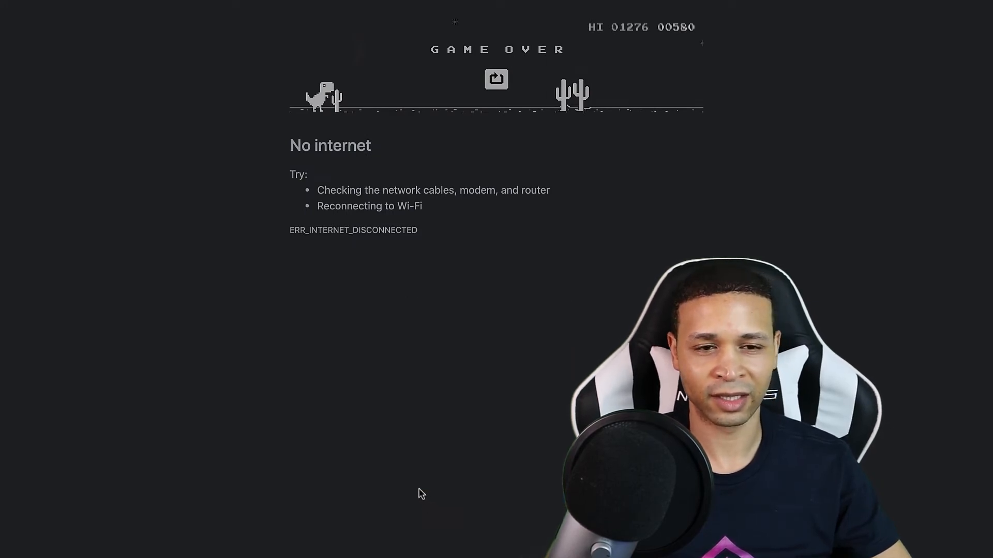
- In the DevTools Console (F12), enter Runner.instance_.gameOver and see it return a function
{"action": "key", "text": "F12"}
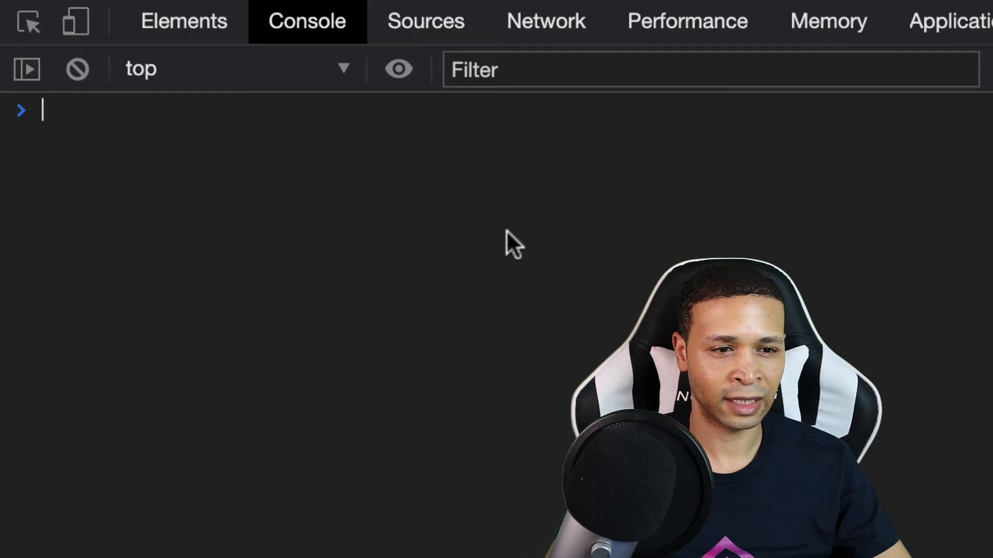
{"action": "type", "text": "Runner.instance_"}
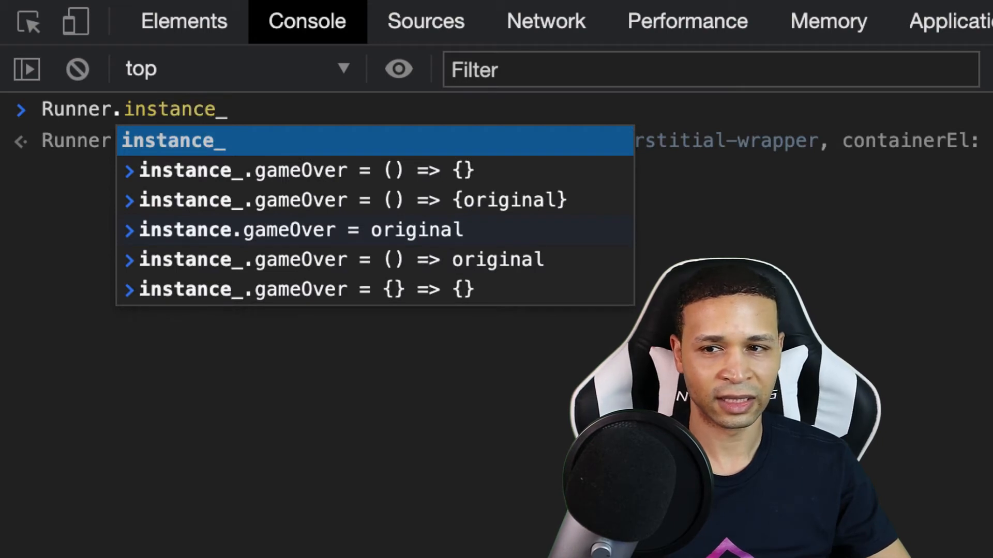
{"action": "key", "text": "Backspace"}
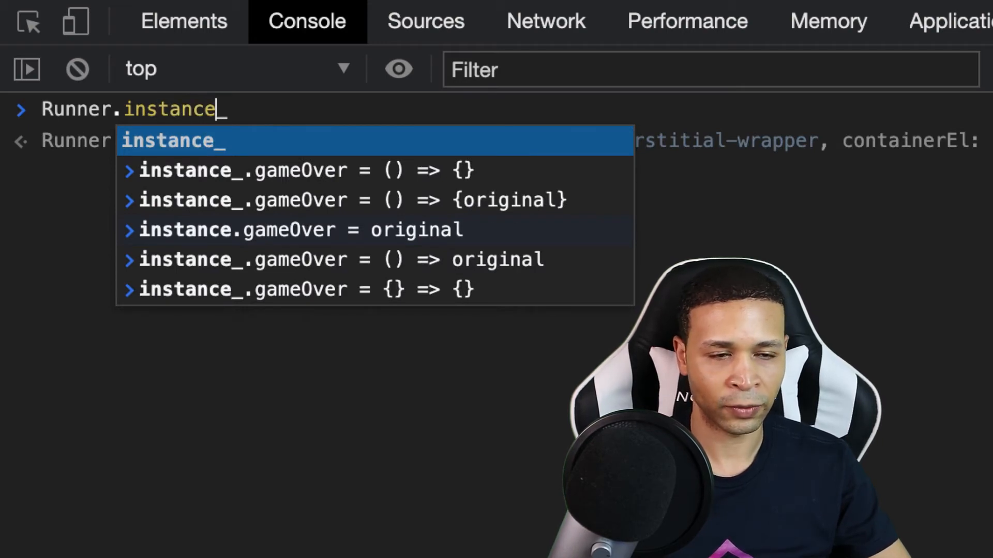
{"action": "type", "text": "_.gameOverPanel"}
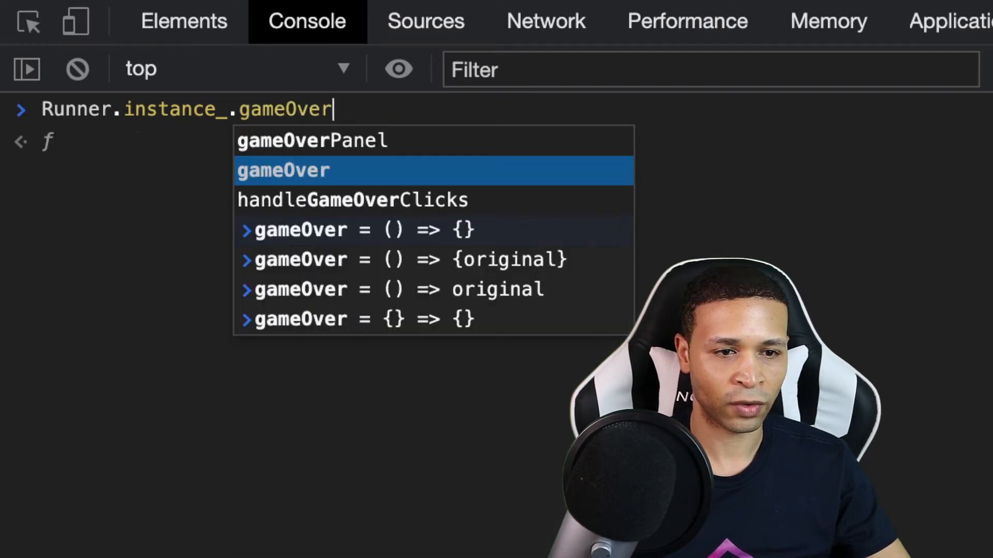
{"action": "mouse_move", "coordinate": [503, 243]}
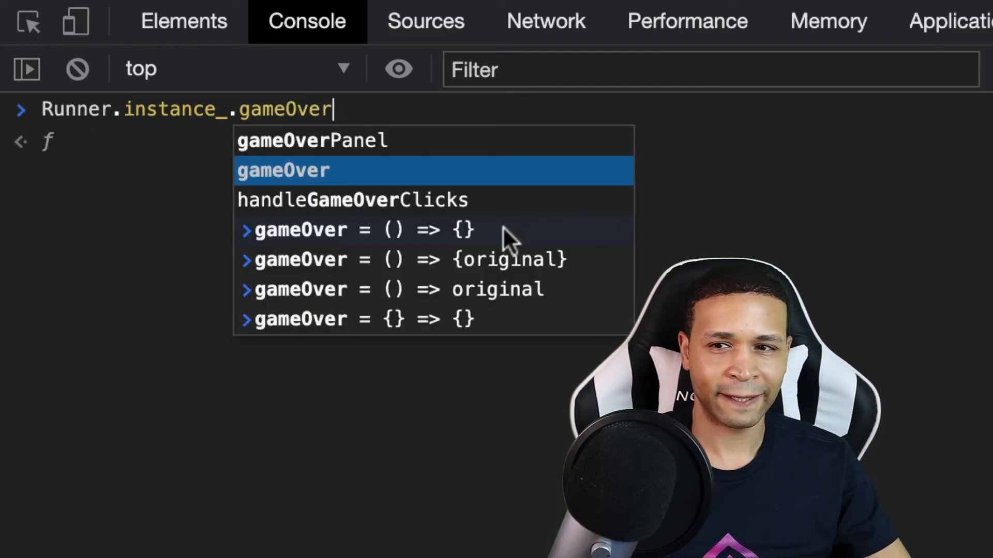
{"action": "key", "text": "Escape"}
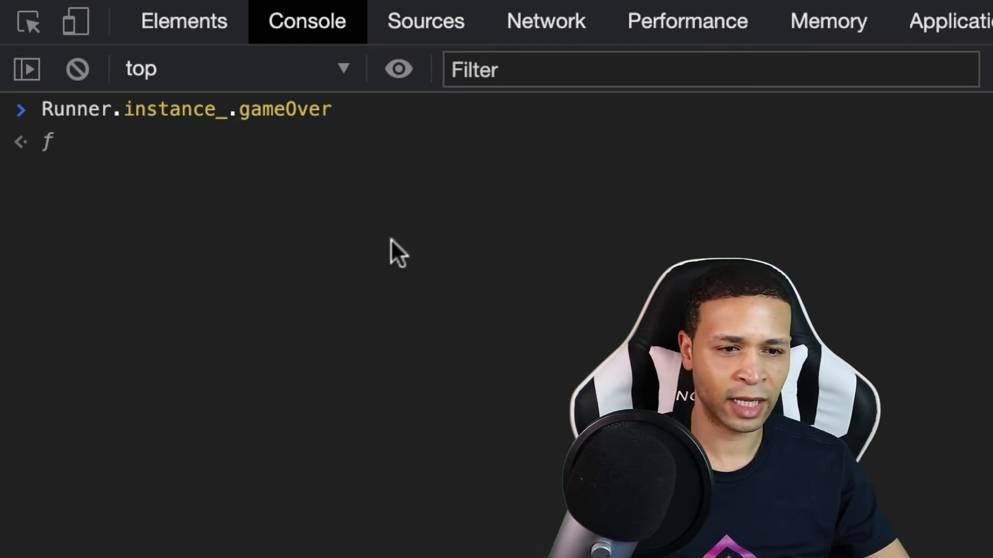
- Extend the line to Runner.instance_.gameOver = () => {} without running it
{"action": "type", "text": "= ("}
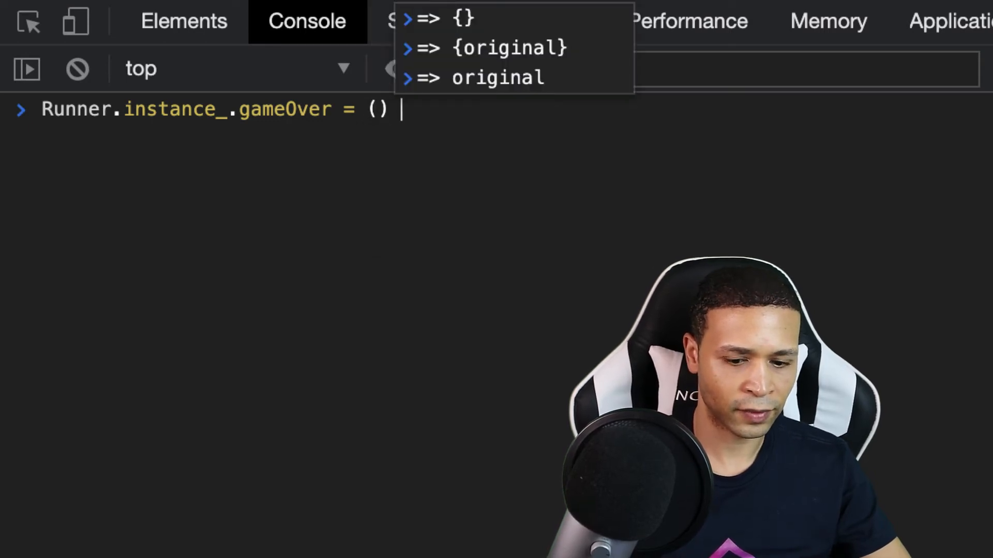
{"action": "type", "text": "=> {"}
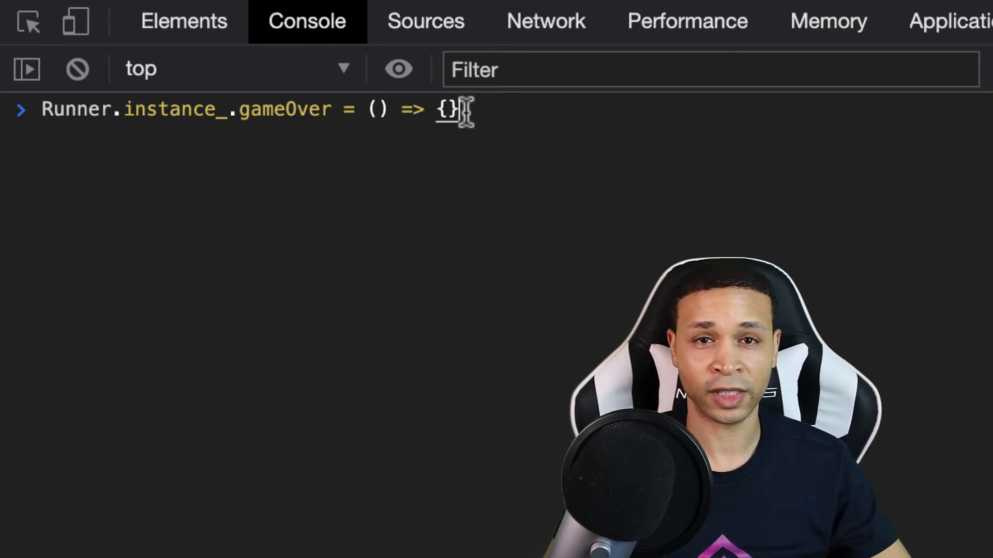
{"action": "mouse_move", "coordinate": [525, 139]}
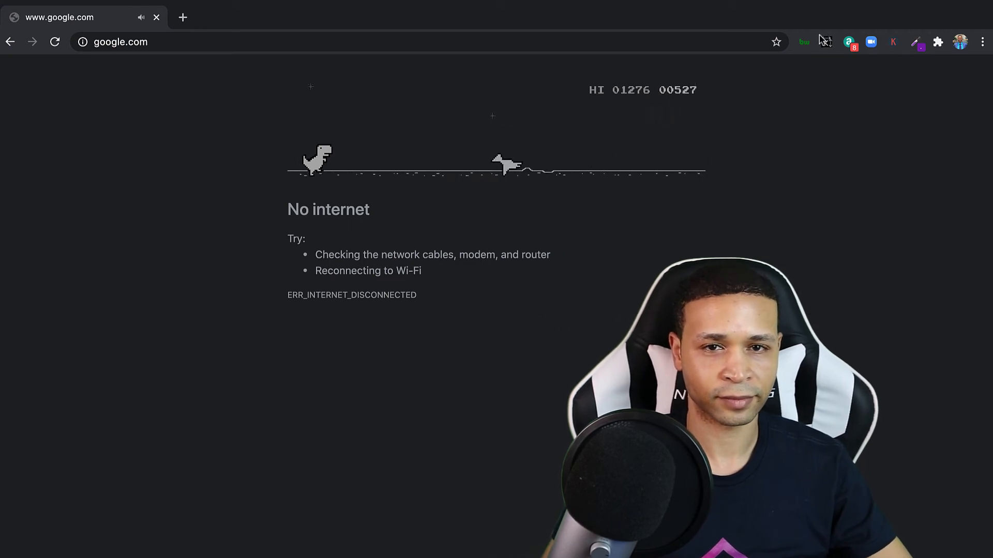
- Turn Wi-Fi back on from the menu bar and focus the address bar for a new URL
{"action": "left_click", "coordinate": [768, 8]}
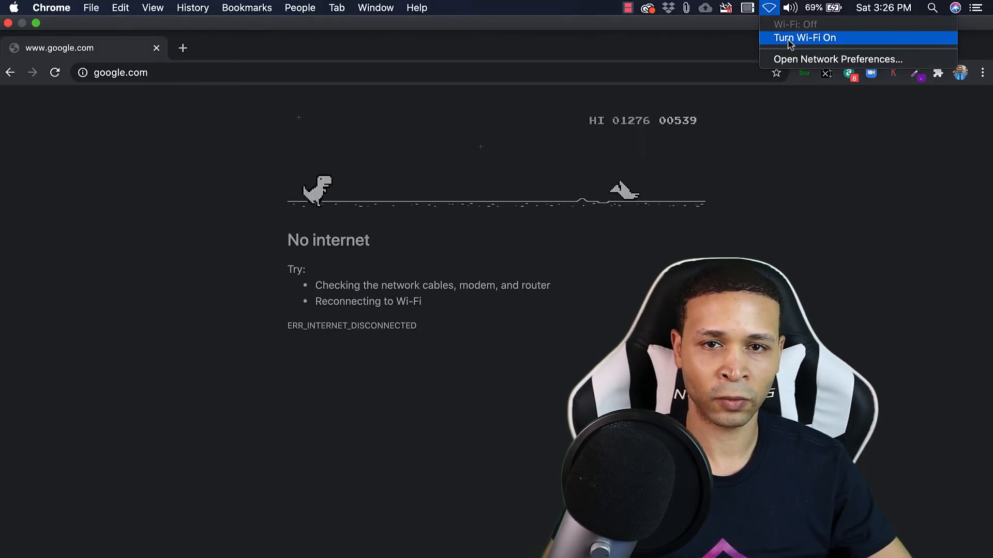
{"action": "left_click", "coordinate": [804, 37]}
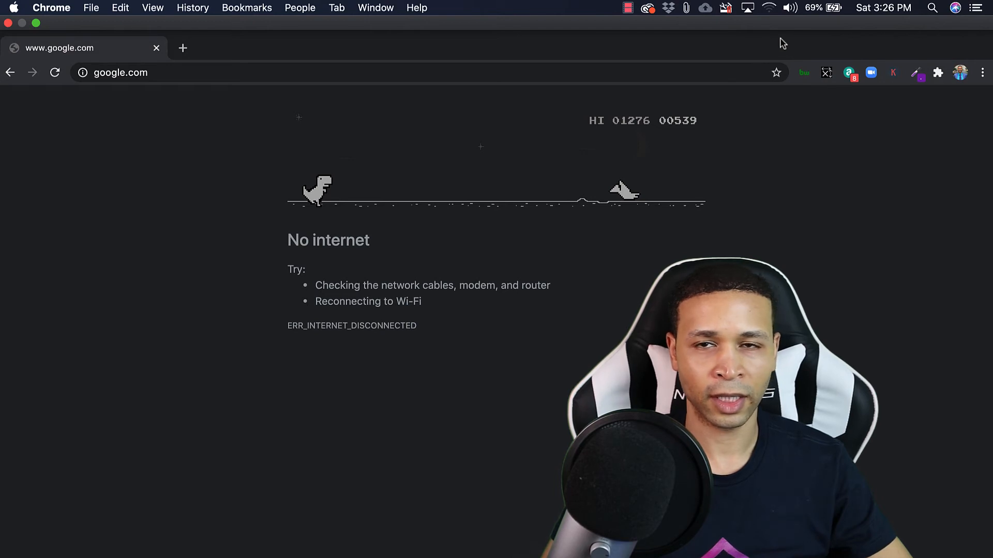
{"action": "left_click", "coordinate": [55, 72]}
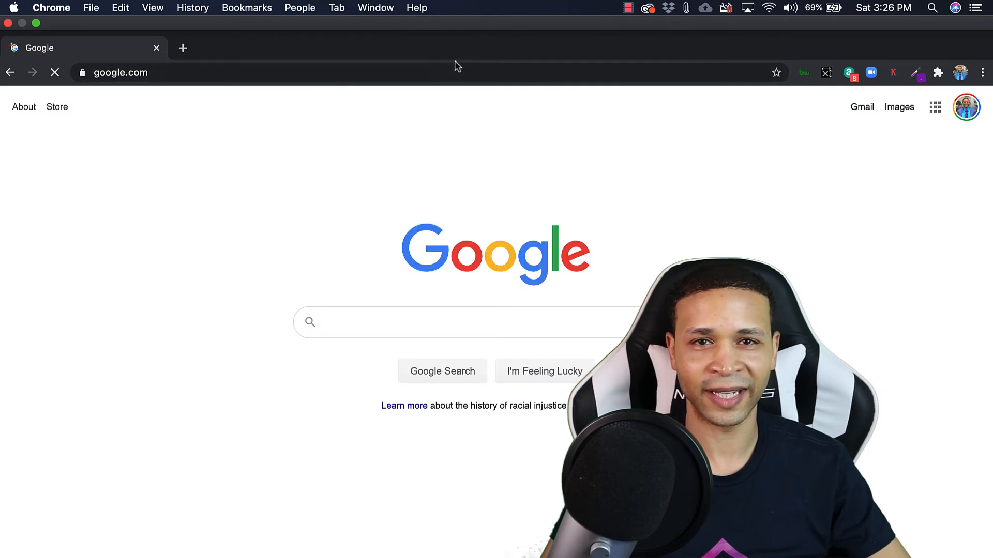
{"action": "left_click", "coordinate": [121, 72]}
{"action": "type", "text": "chrome://dino"}
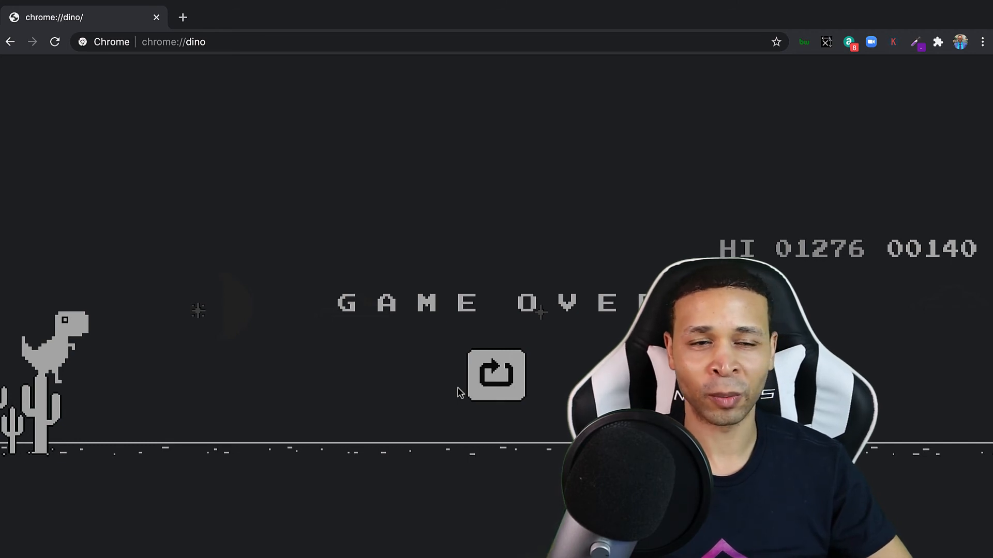
- Restart the dinosaur game at chrome://dino after game over
{"action": "left_click", "coordinate": [496, 375]}
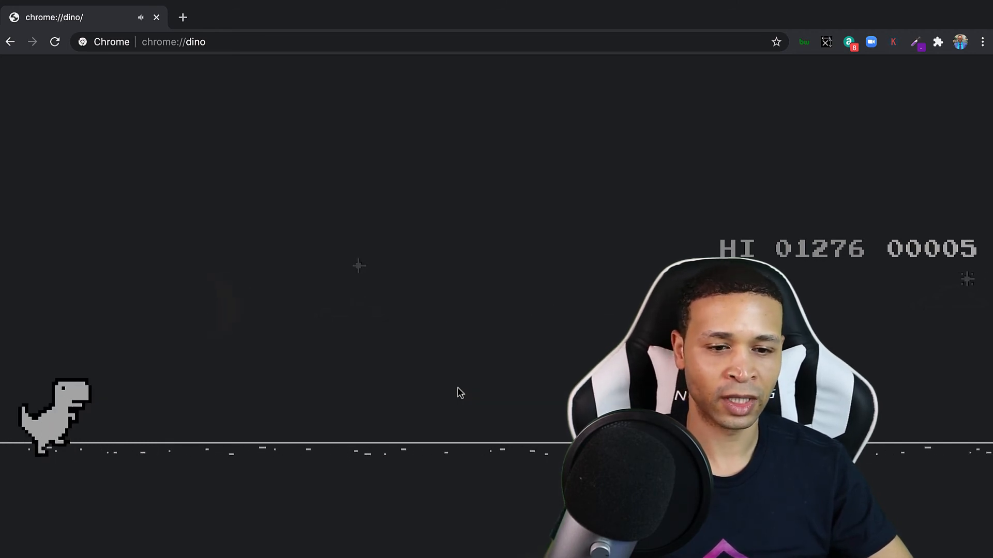